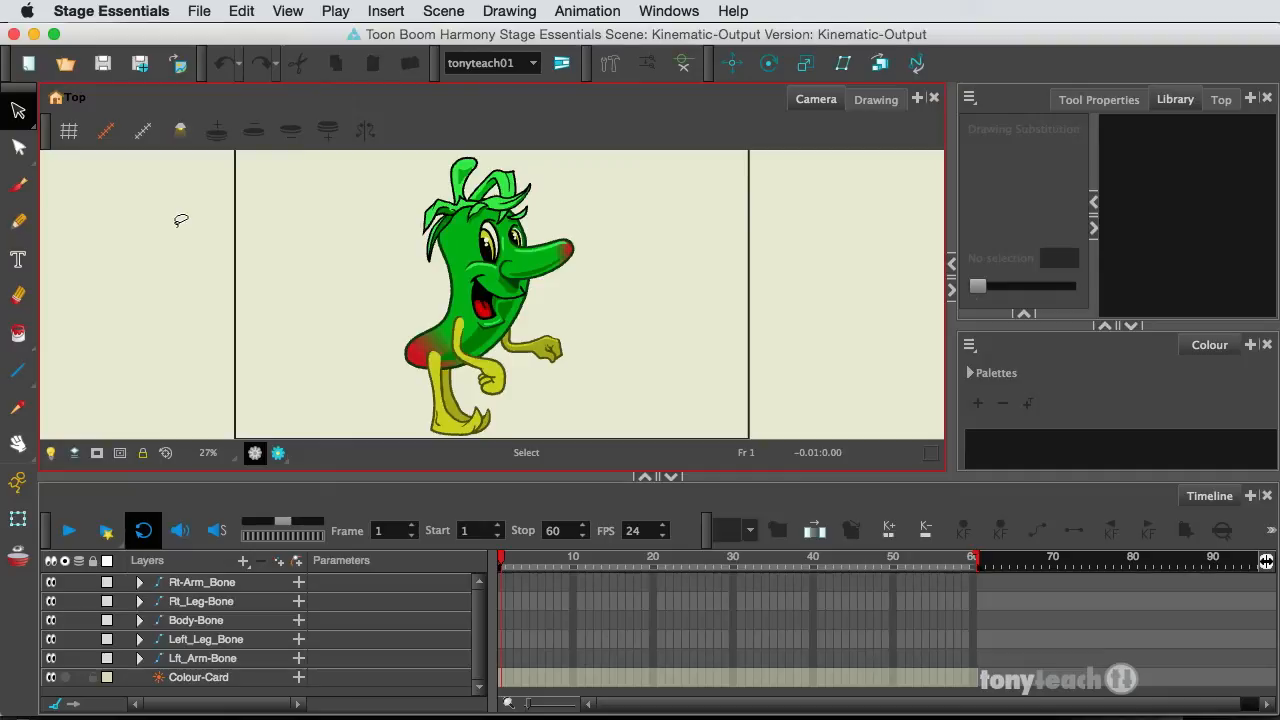
pyautogui.moveTo(540, 238)
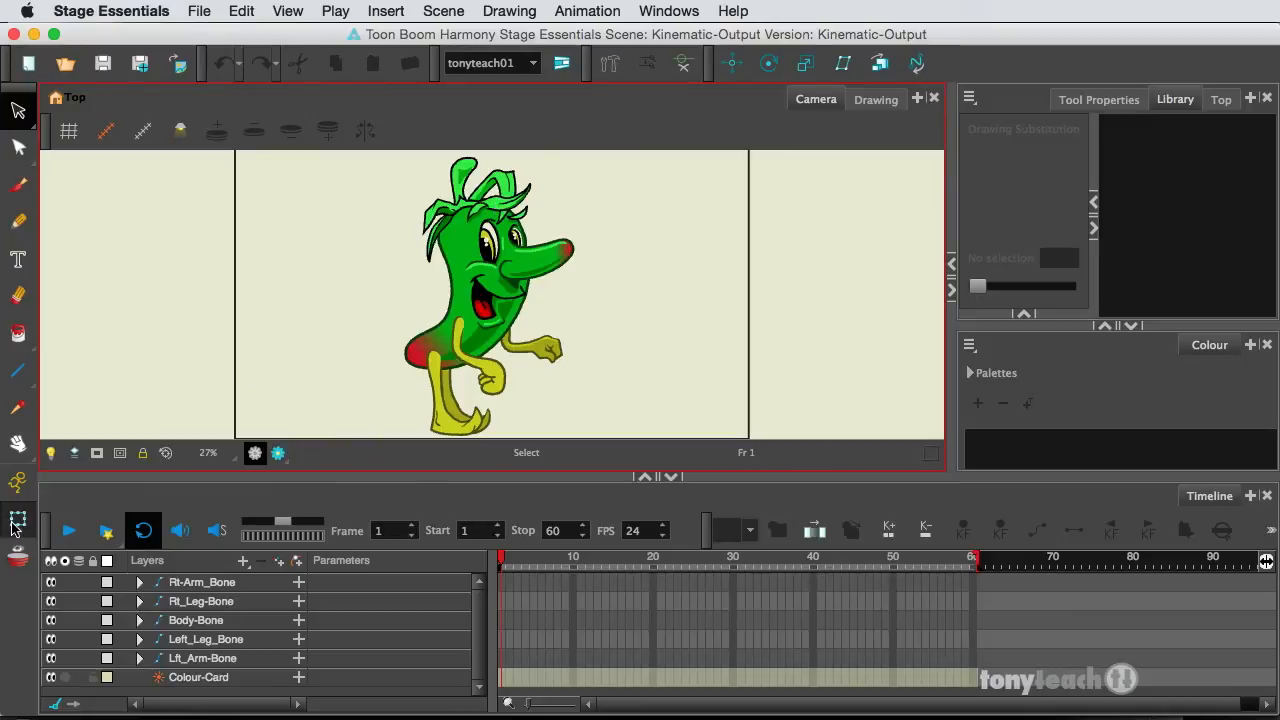
# - Pick the Pepper's body drawing with the Transform tool
pyautogui.click(16, 520)
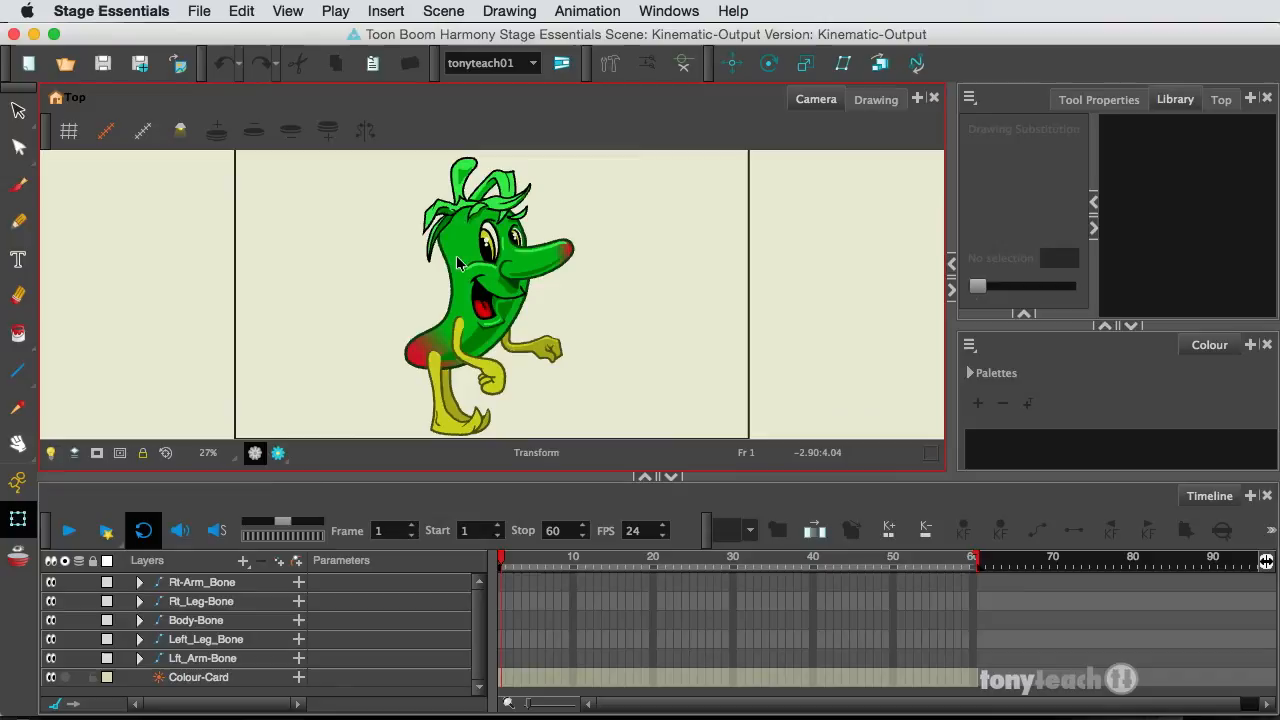
pyautogui.click(196, 620)
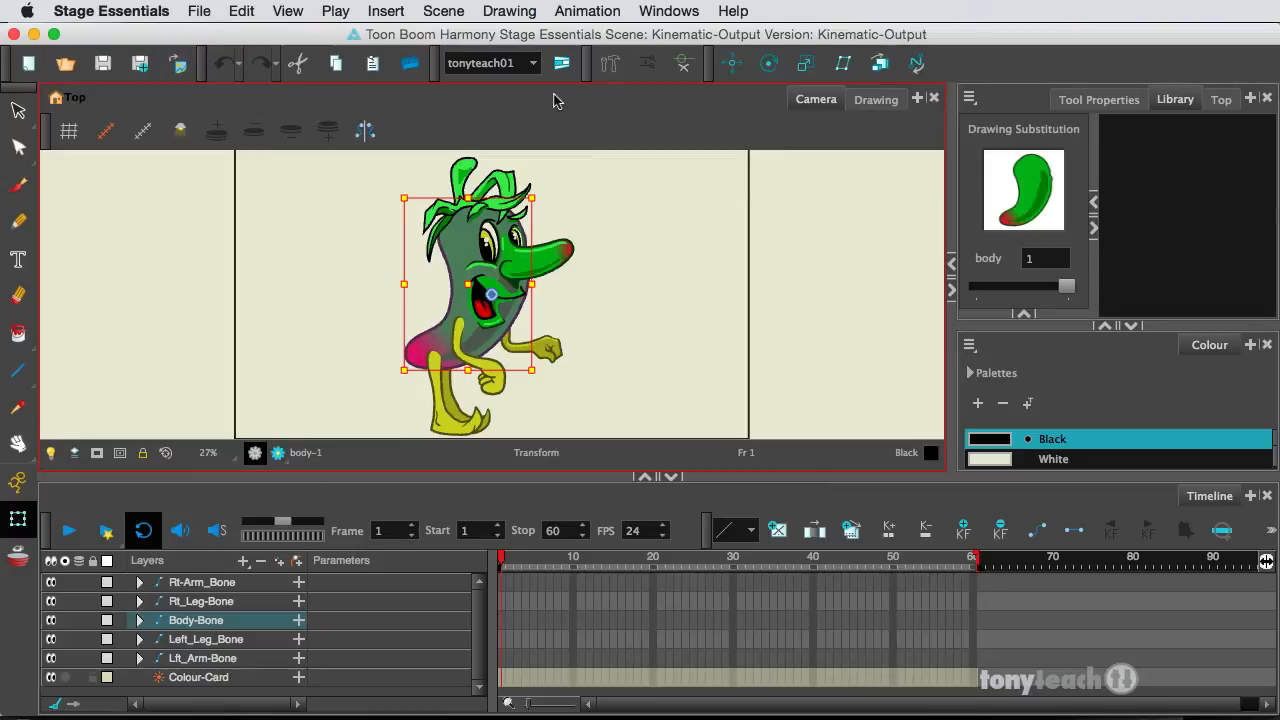
pyautogui.moveTo(682, 62)
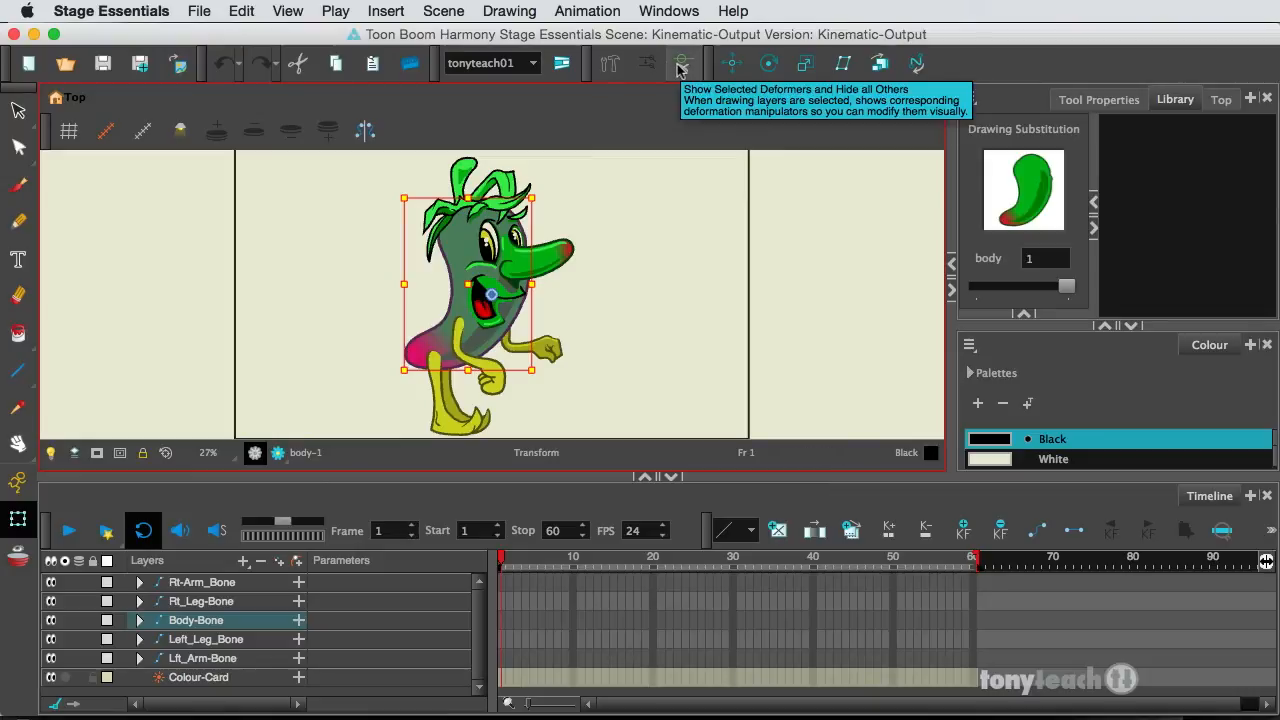
# - Show only the selected body layer's bone deformer on the character
pyautogui.click(684, 64)
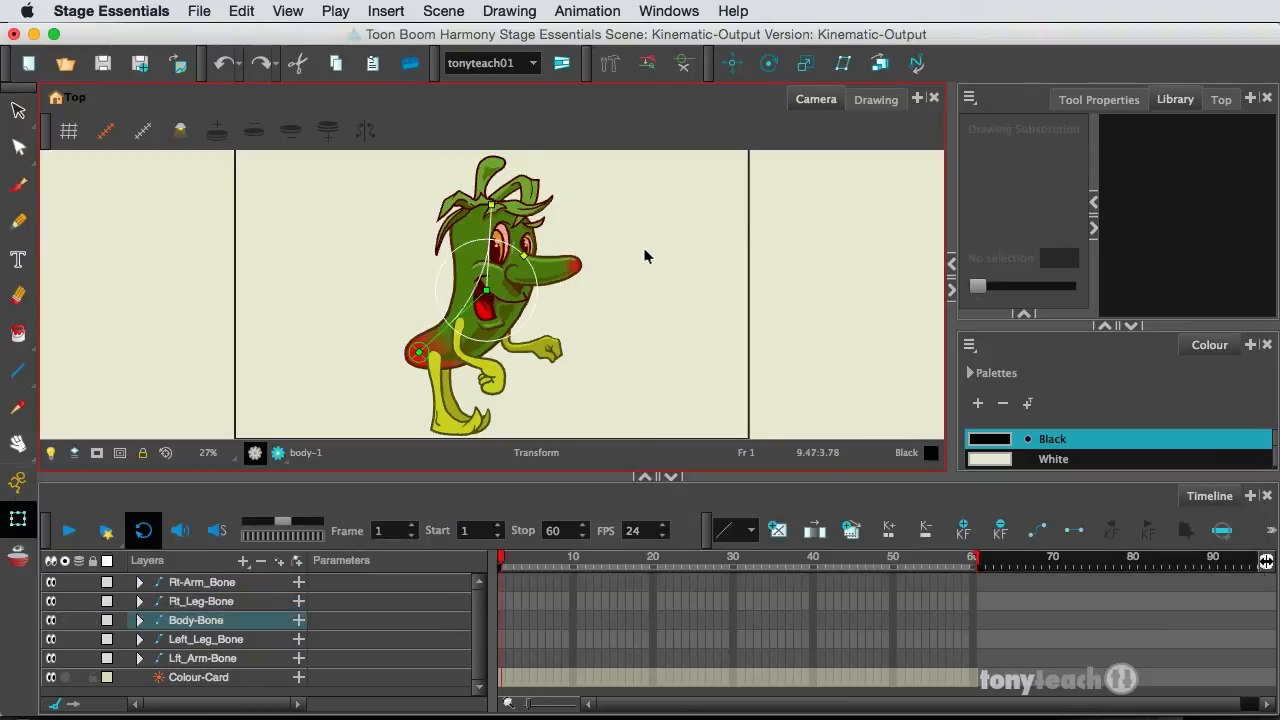
pyautogui.moveTo(198, 596)
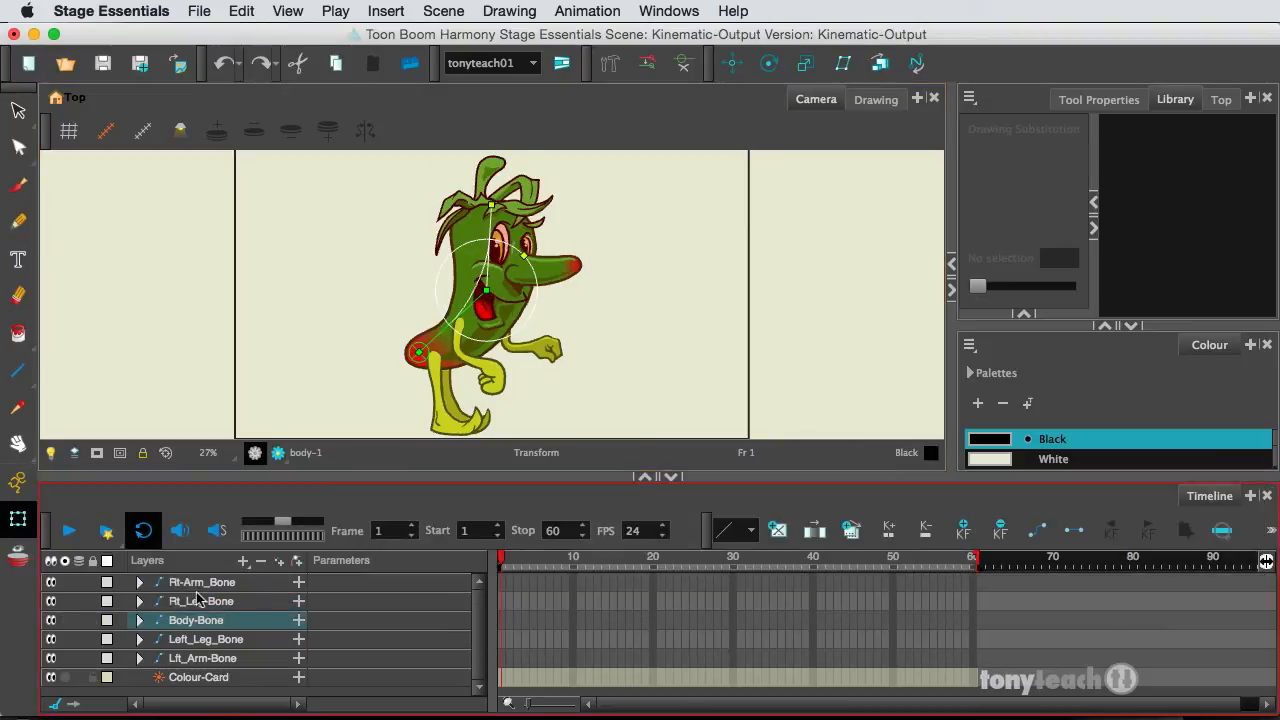
pyautogui.moveTo(230, 600)
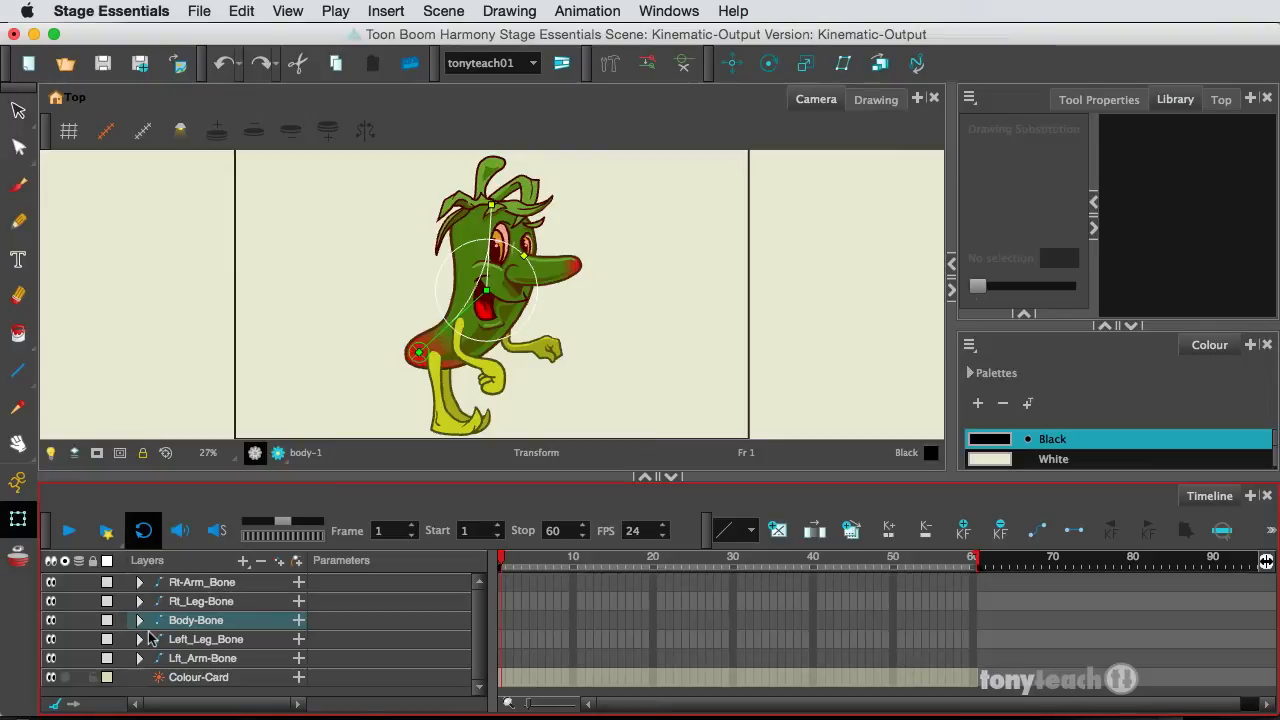
# - Expand Body-Bone and look at its body and mouth drawing layers
pyautogui.click(140, 620)
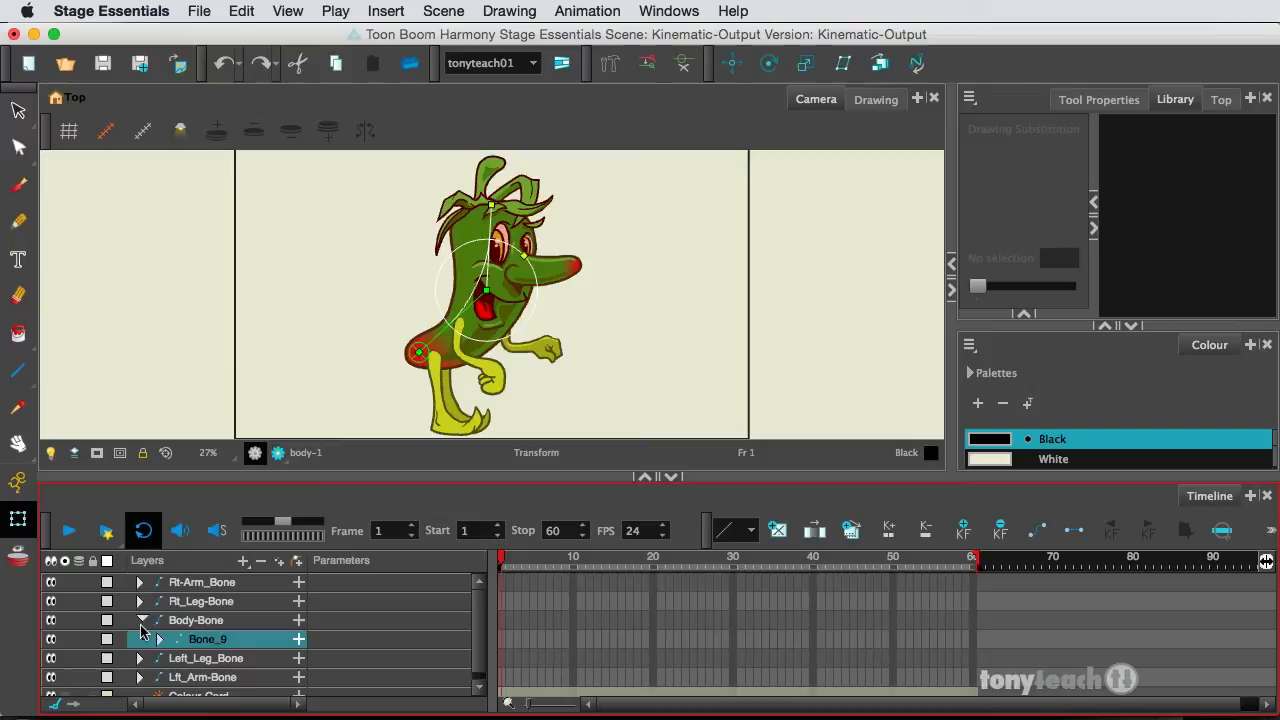
pyautogui.scroll(-3)
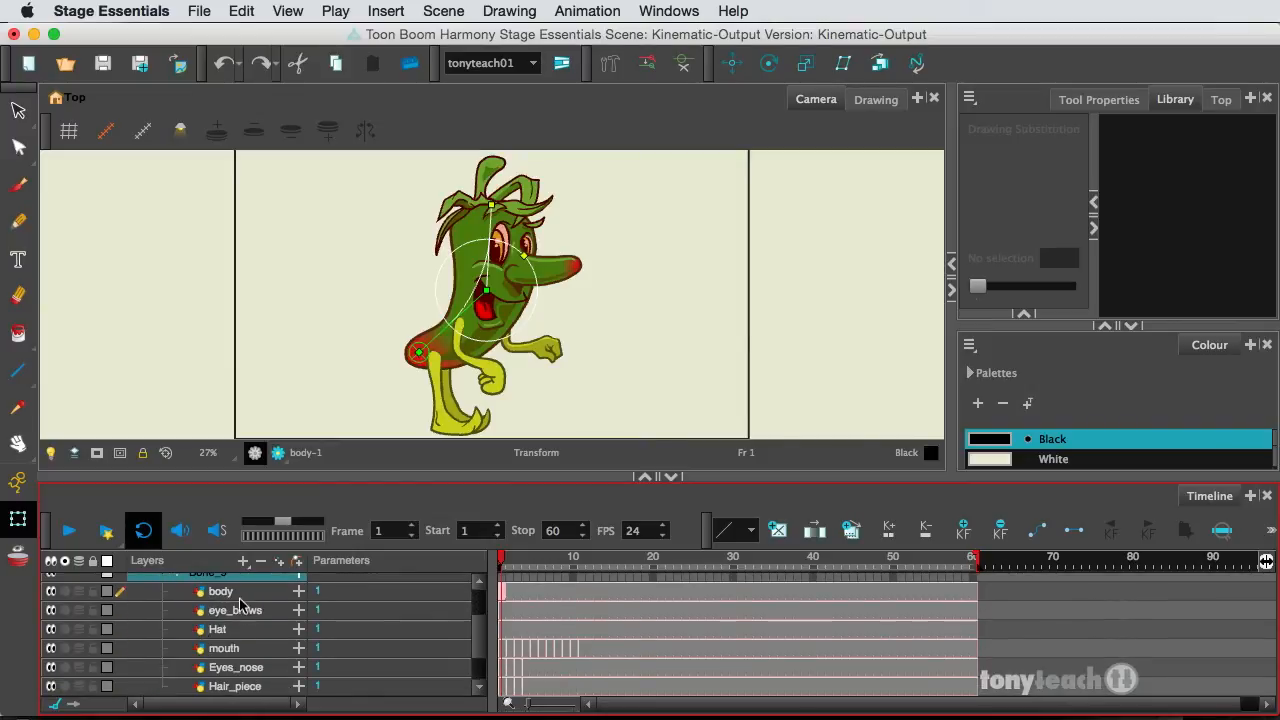
pyautogui.click(220, 592)
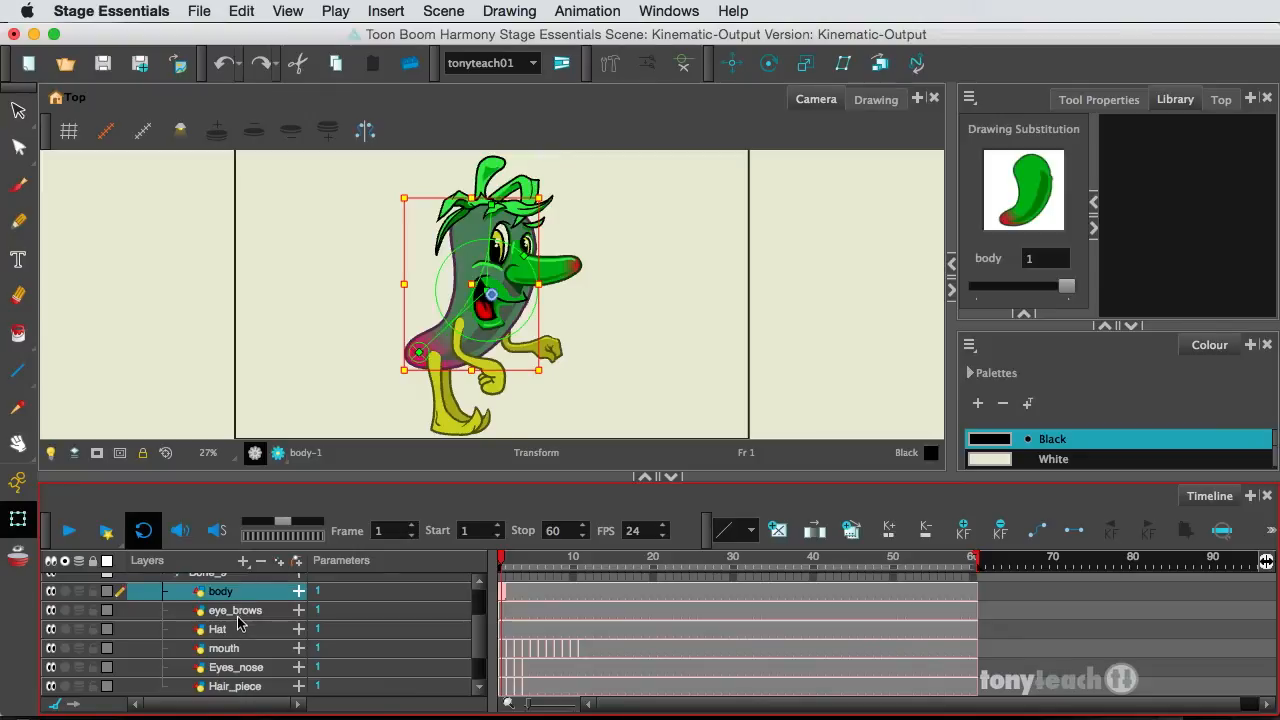
pyautogui.click(224, 648)
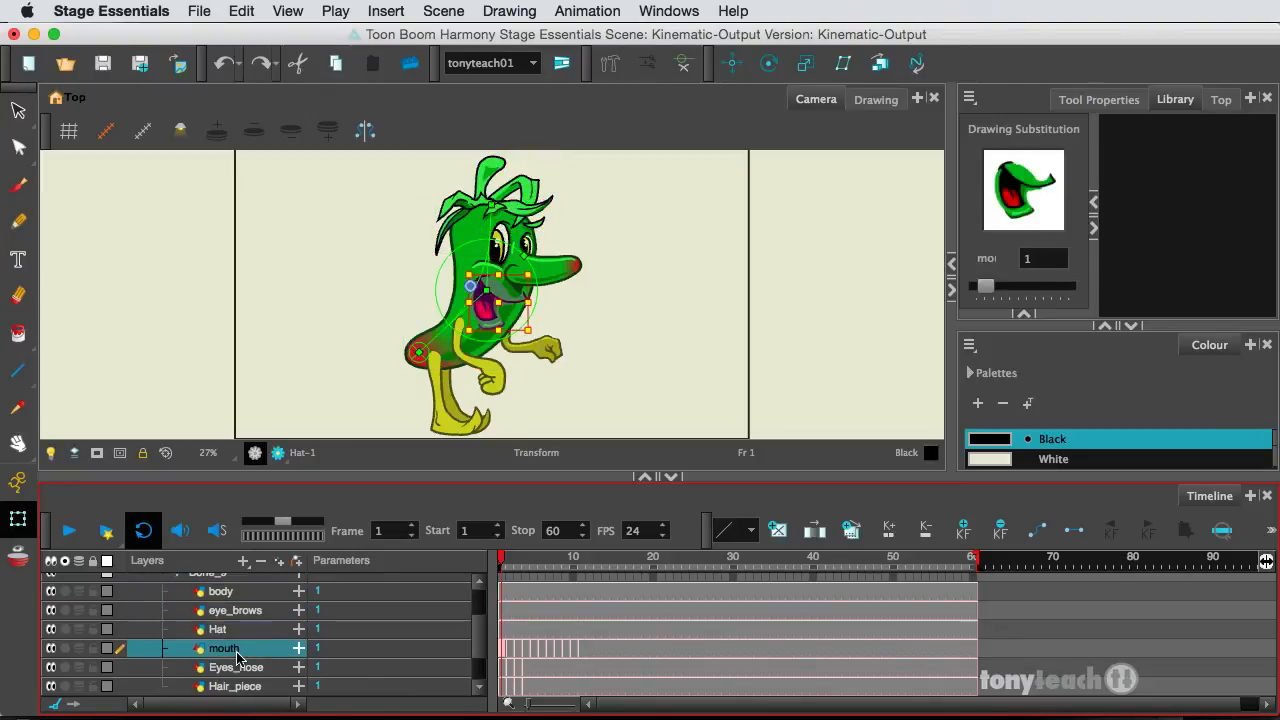
# - Review the Eyes_nose and Hair_piece layers, leaving eye_brows selected
pyautogui.click(236, 628)
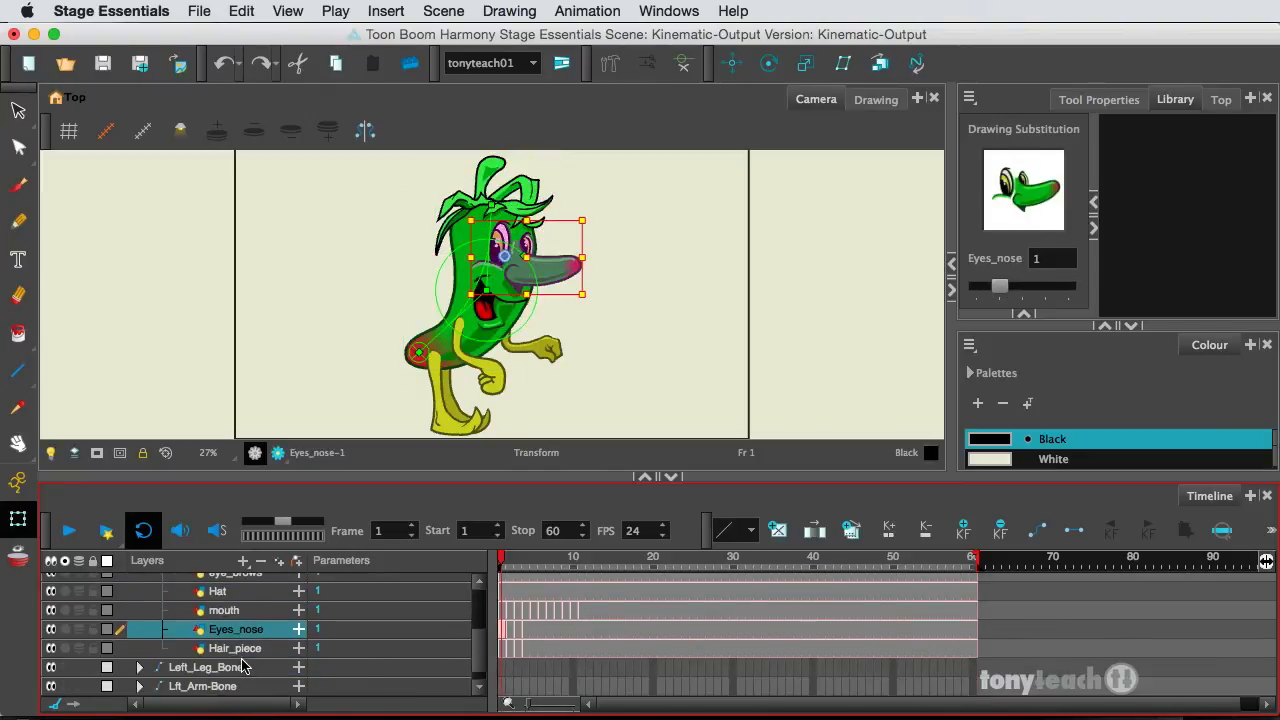
pyautogui.click(236, 648)
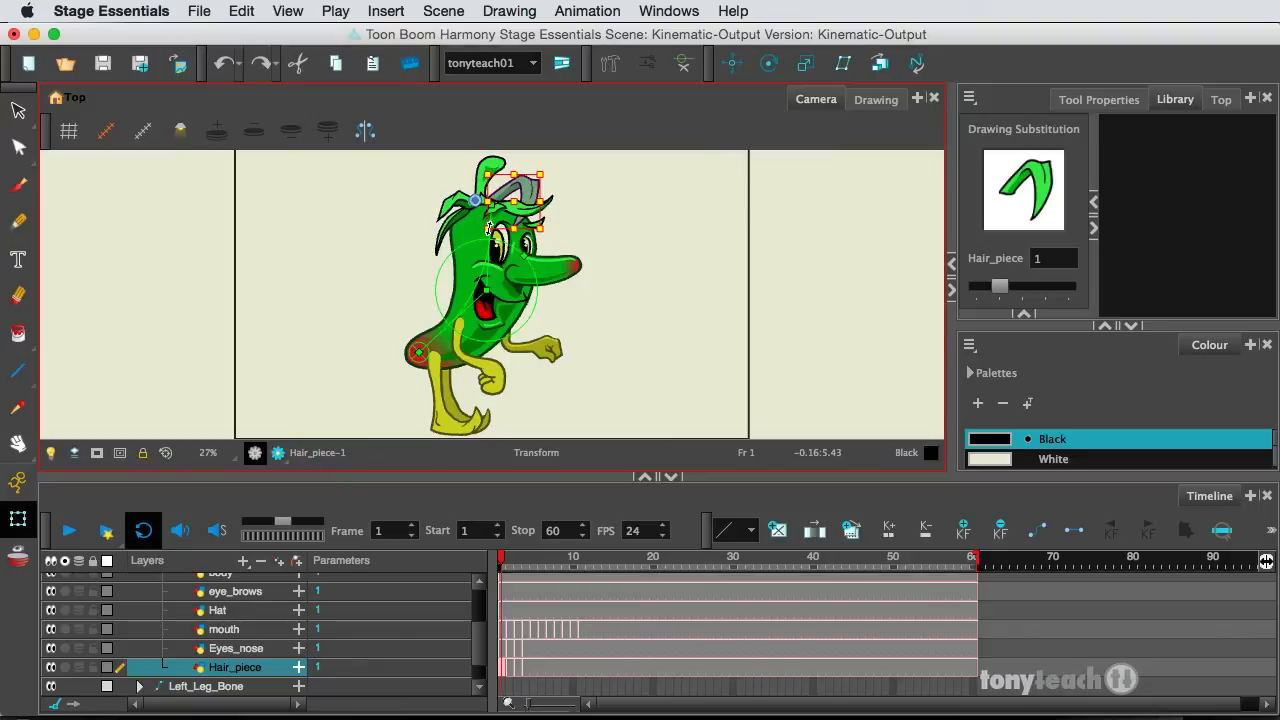
pyautogui.moveTo(284, 584)
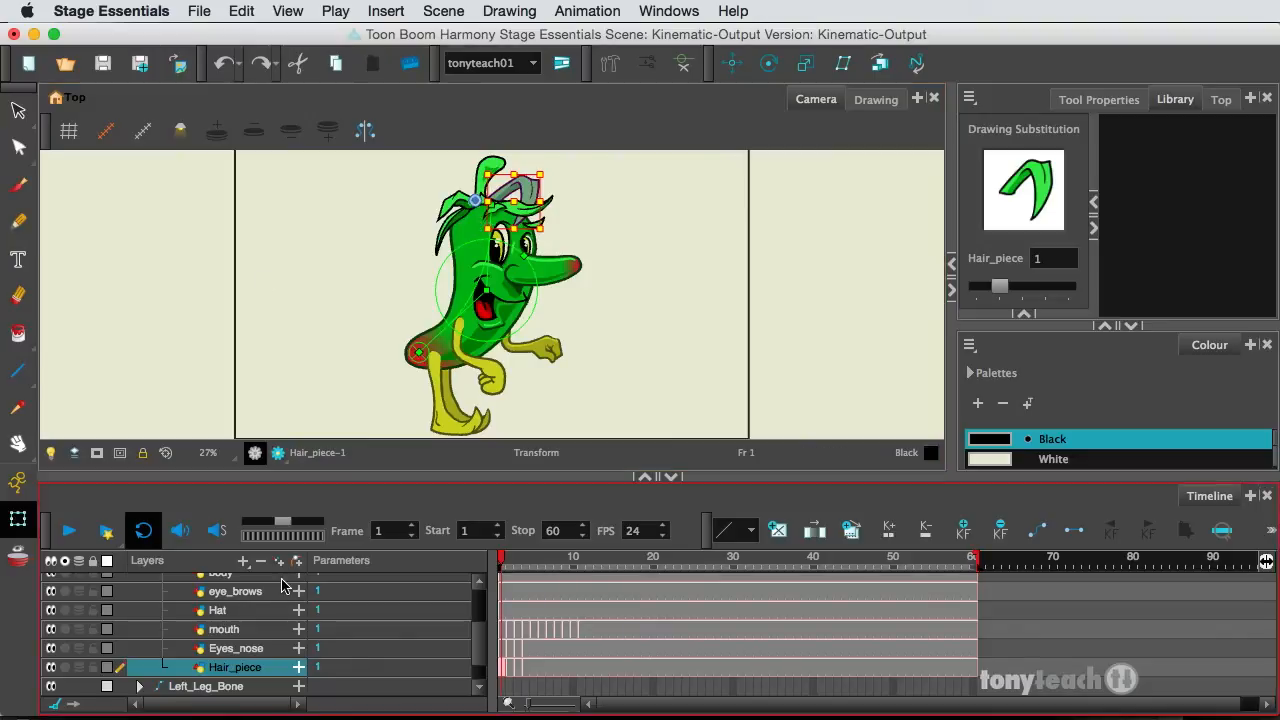
pyautogui.click(236, 592)
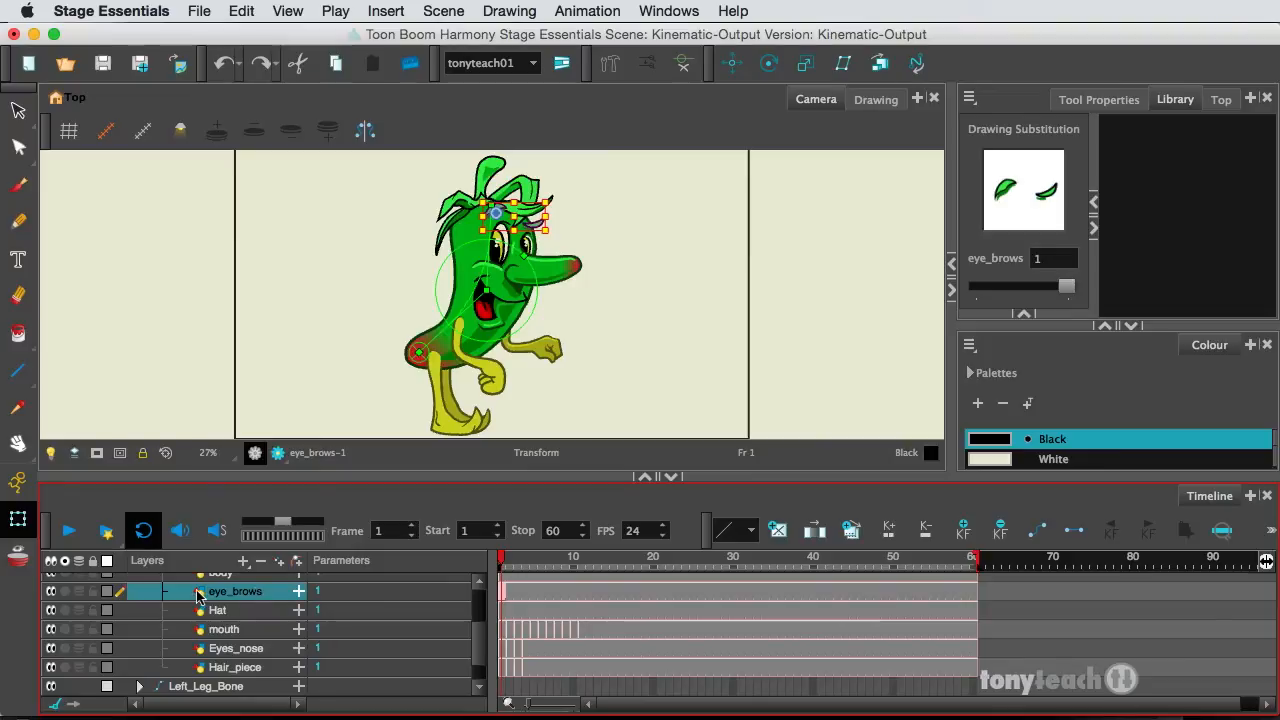
# - Add a Kinematic Output layer inside the body bone group
pyautogui.click(244, 560)
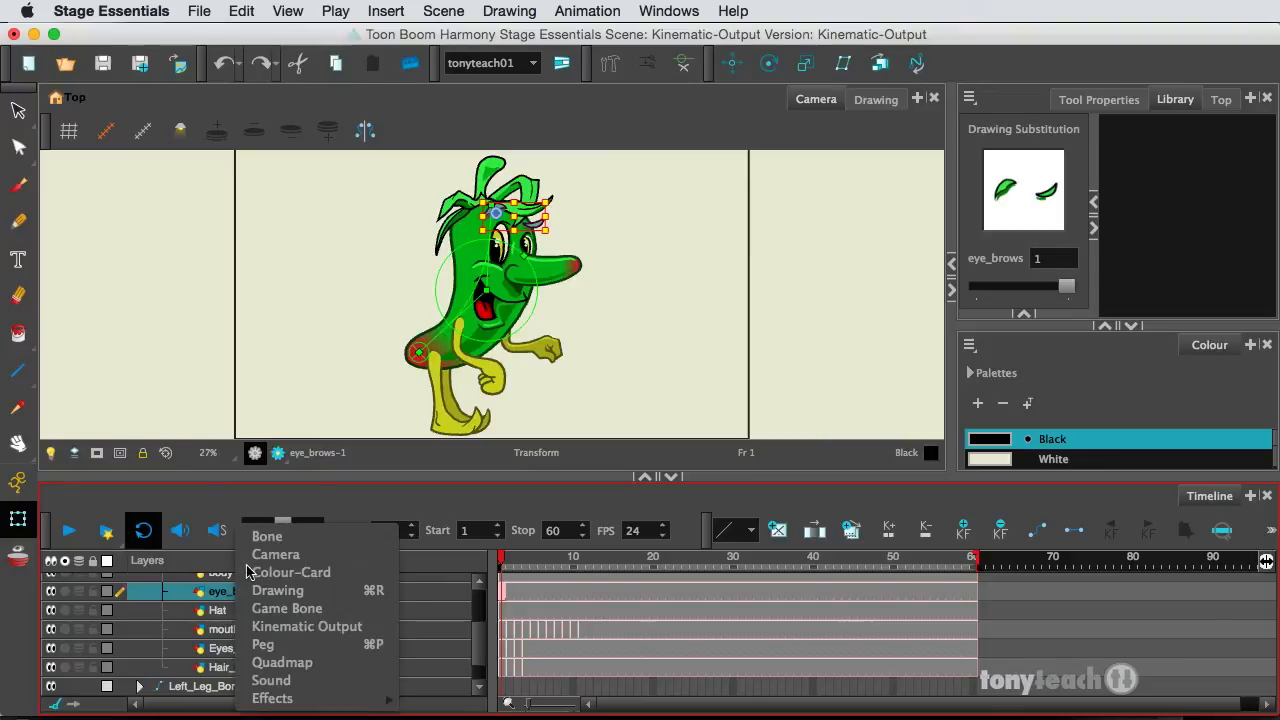
pyautogui.moveTo(318, 632)
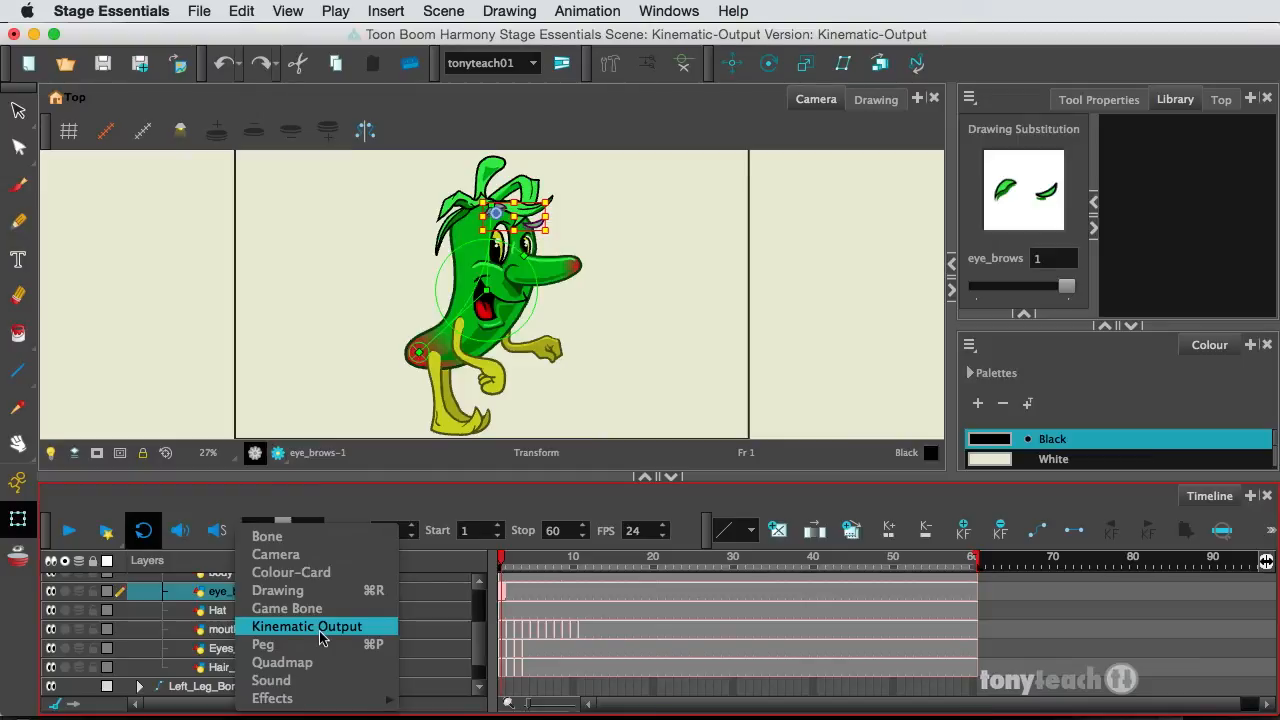
pyautogui.click(306, 626)
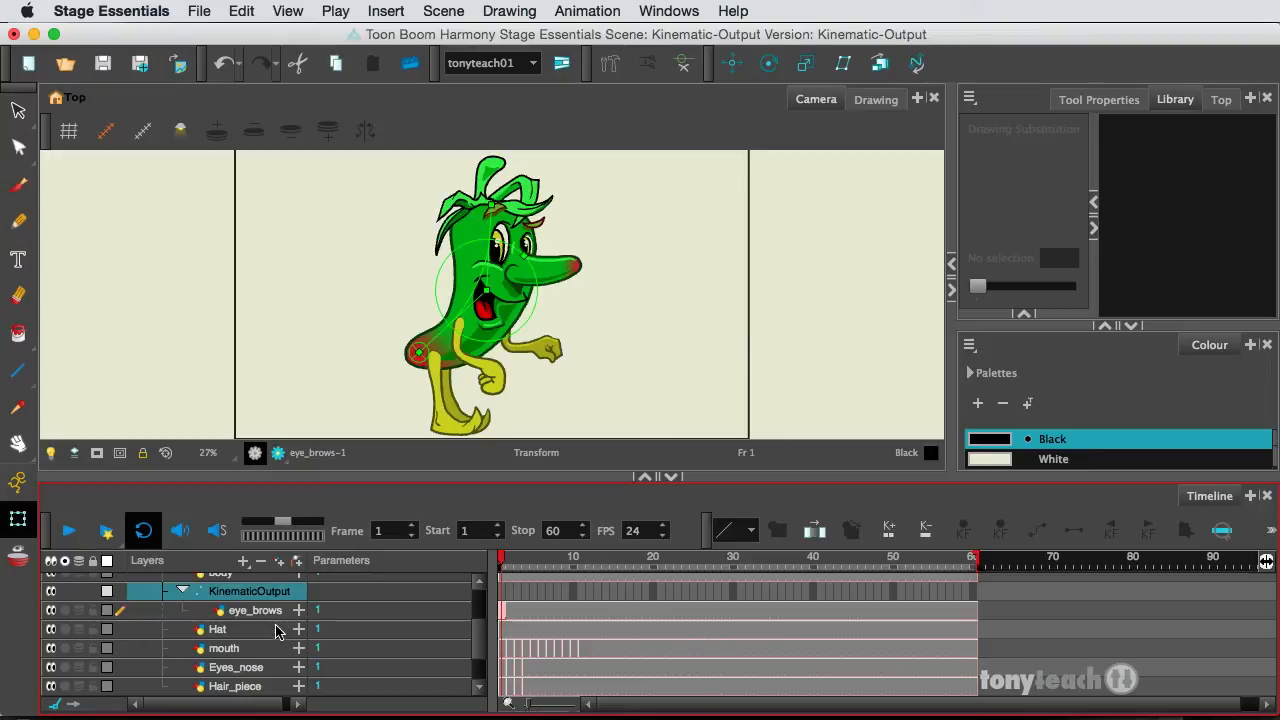
# - Parent the hat and other face layers under the new KinematicOutput
pyautogui.click(216, 628)
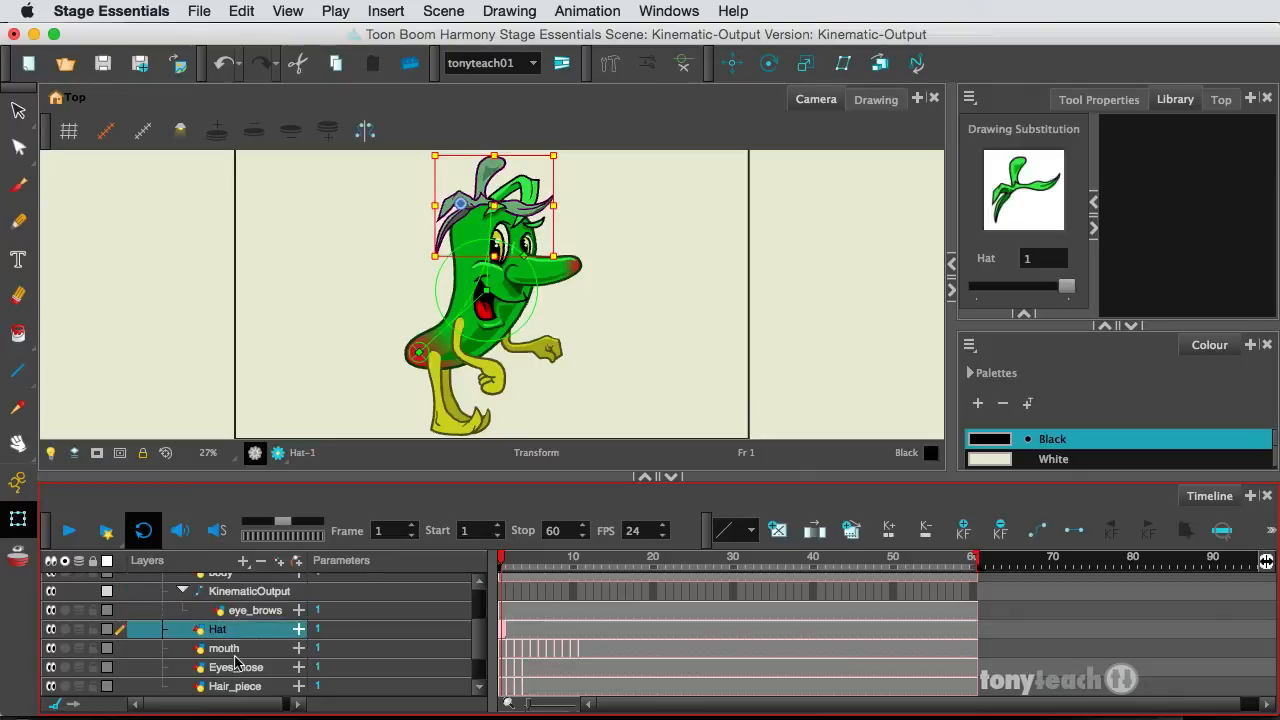
pyautogui.scroll(-3)
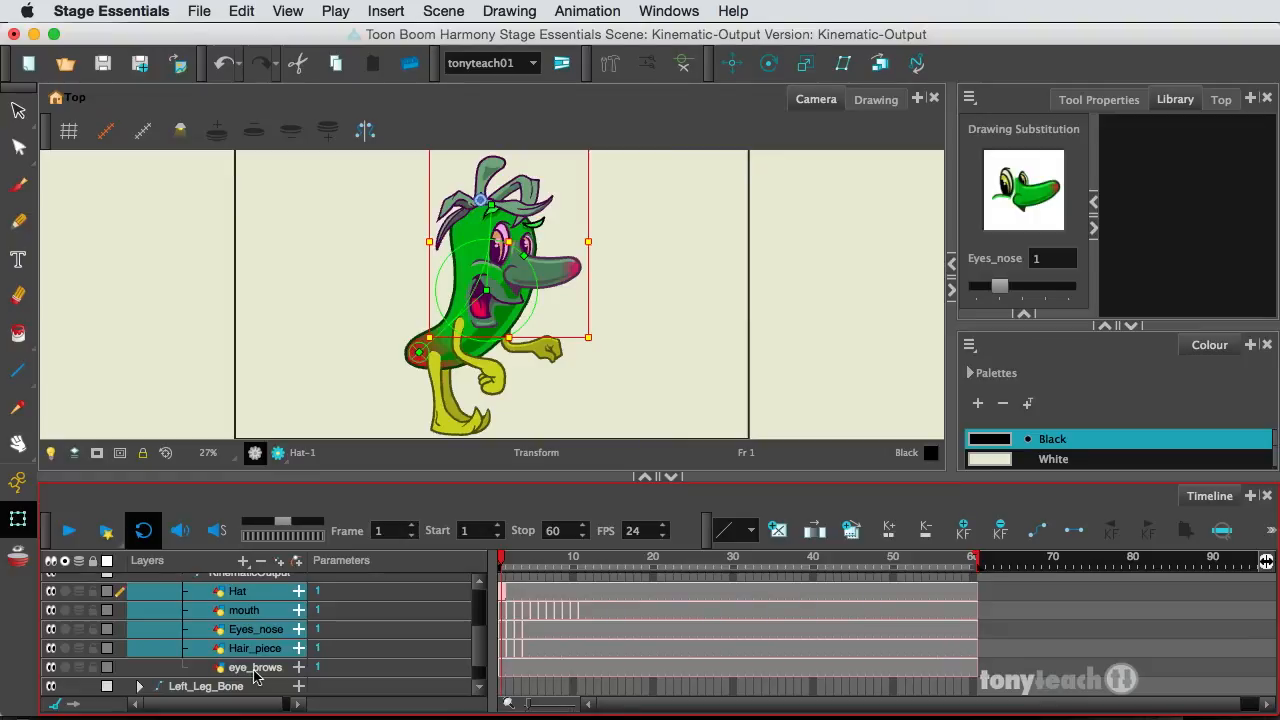
pyautogui.click(256, 668)
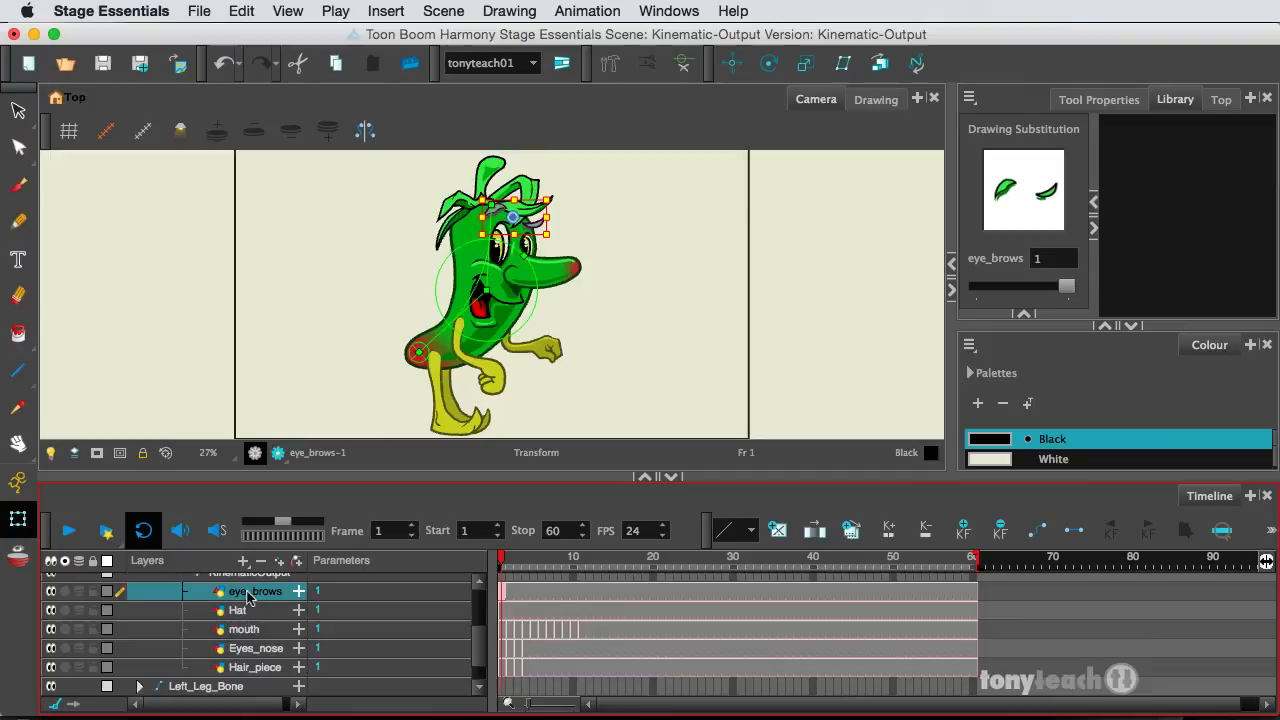
pyautogui.scroll(-3)
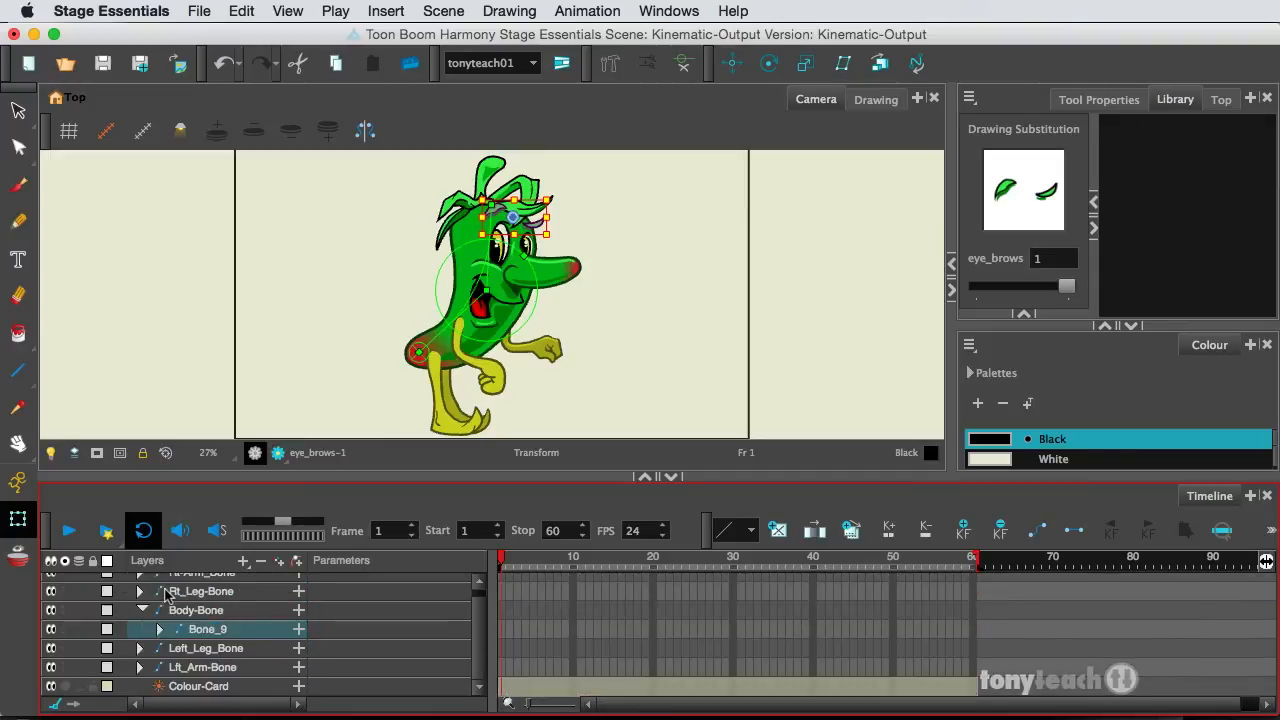
# - Bend the Body-Bone deformer to check the nose stays undistorted
pyautogui.click(196, 610)
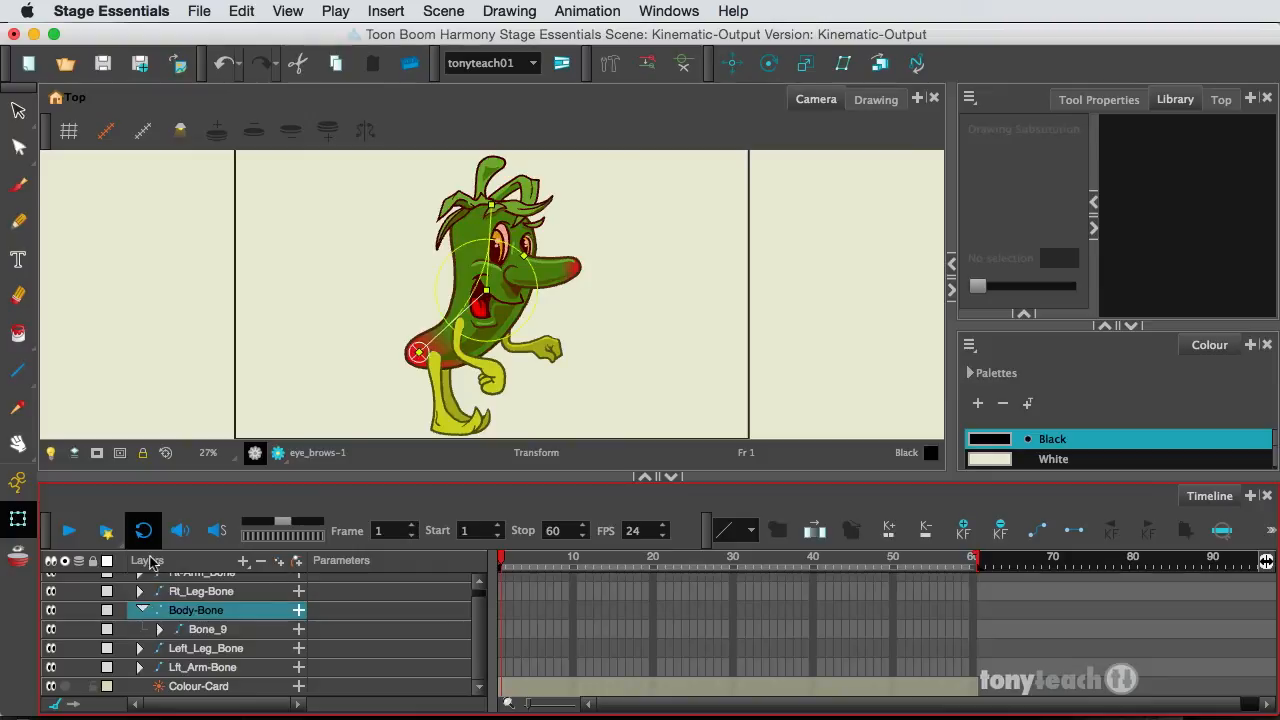
pyautogui.click(160, 610)
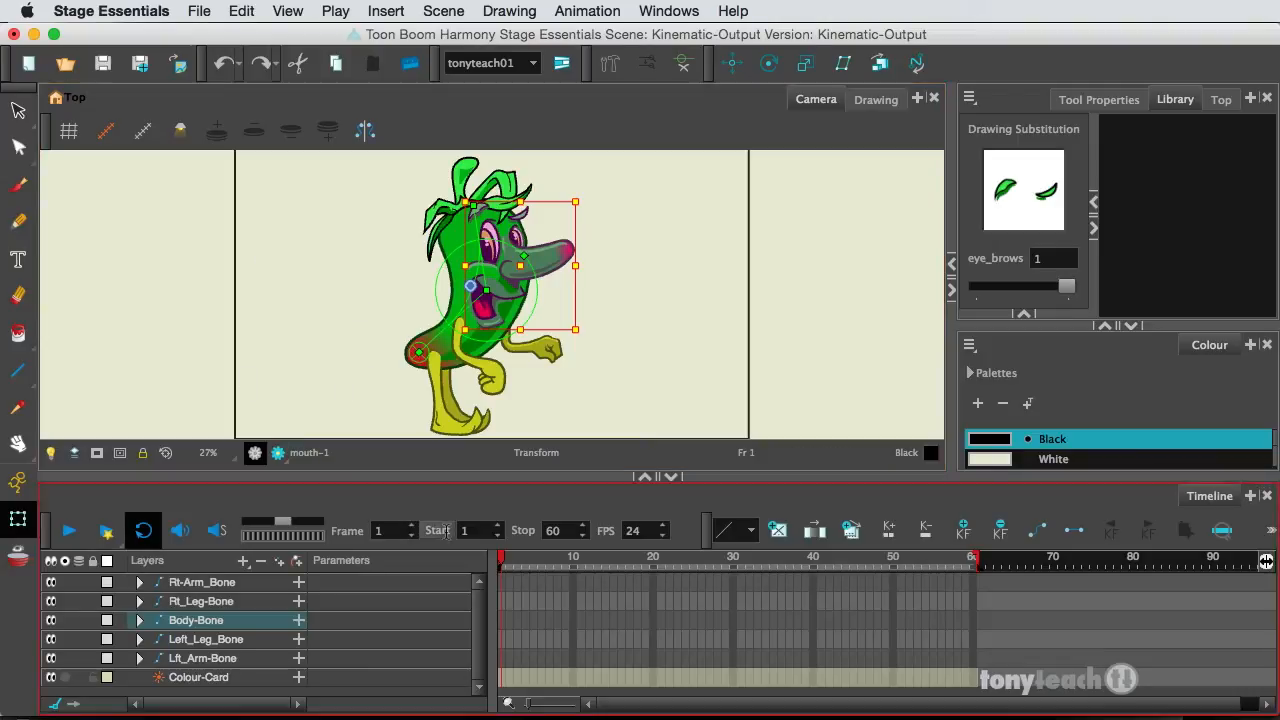
pyautogui.moveTo(576, 406)
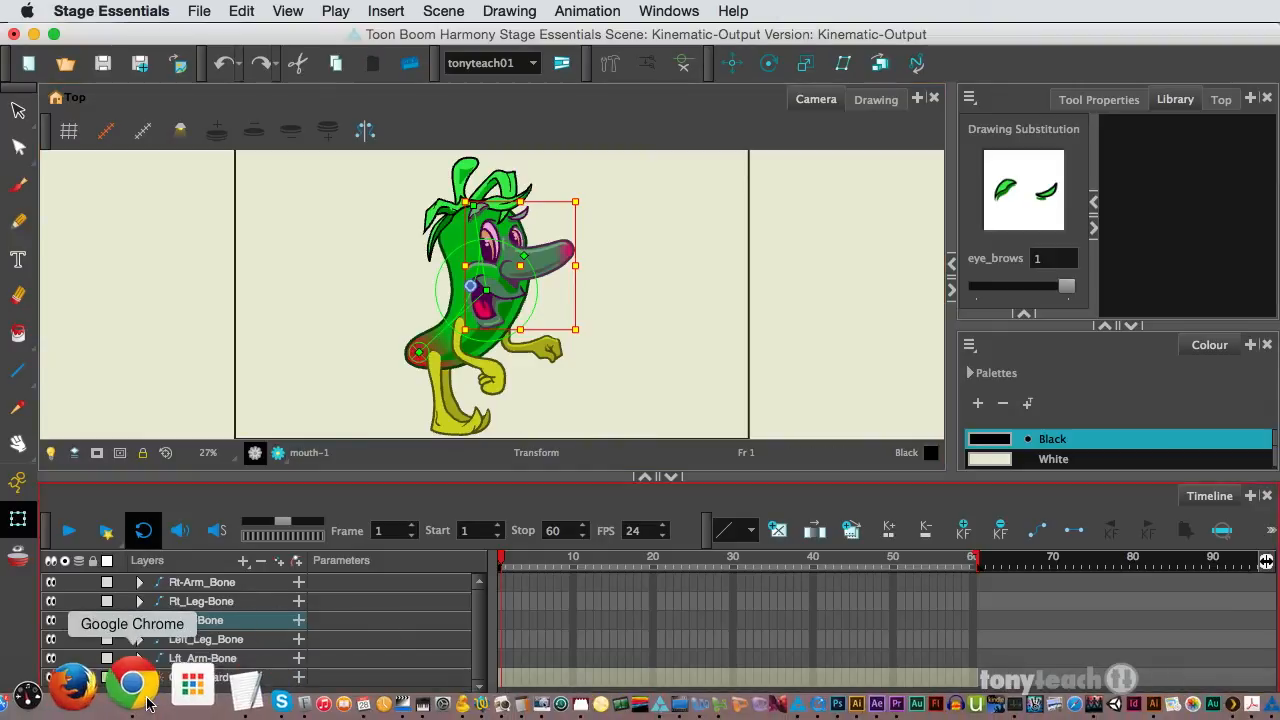
# - Switch to Chrome's Sellfy tab offering the free Pepper rig ZIP
pyautogui.click(132, 684)
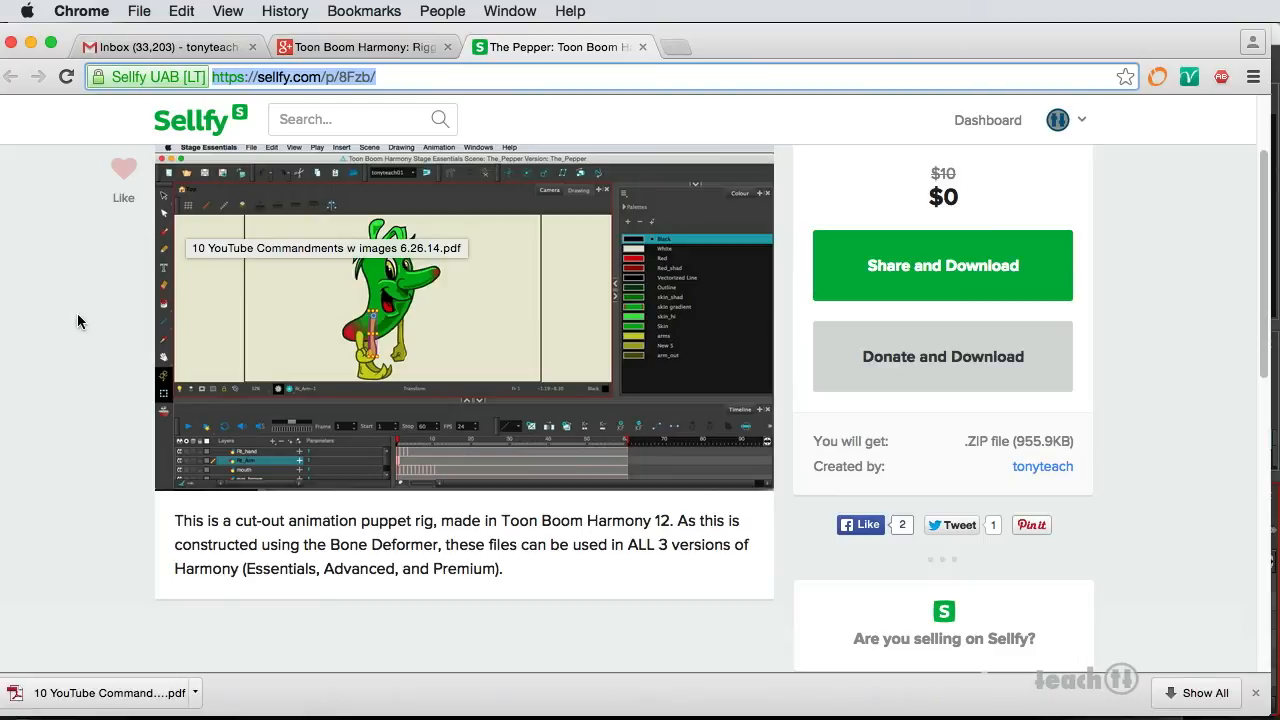
pyautogui.moveTo(650, 332)
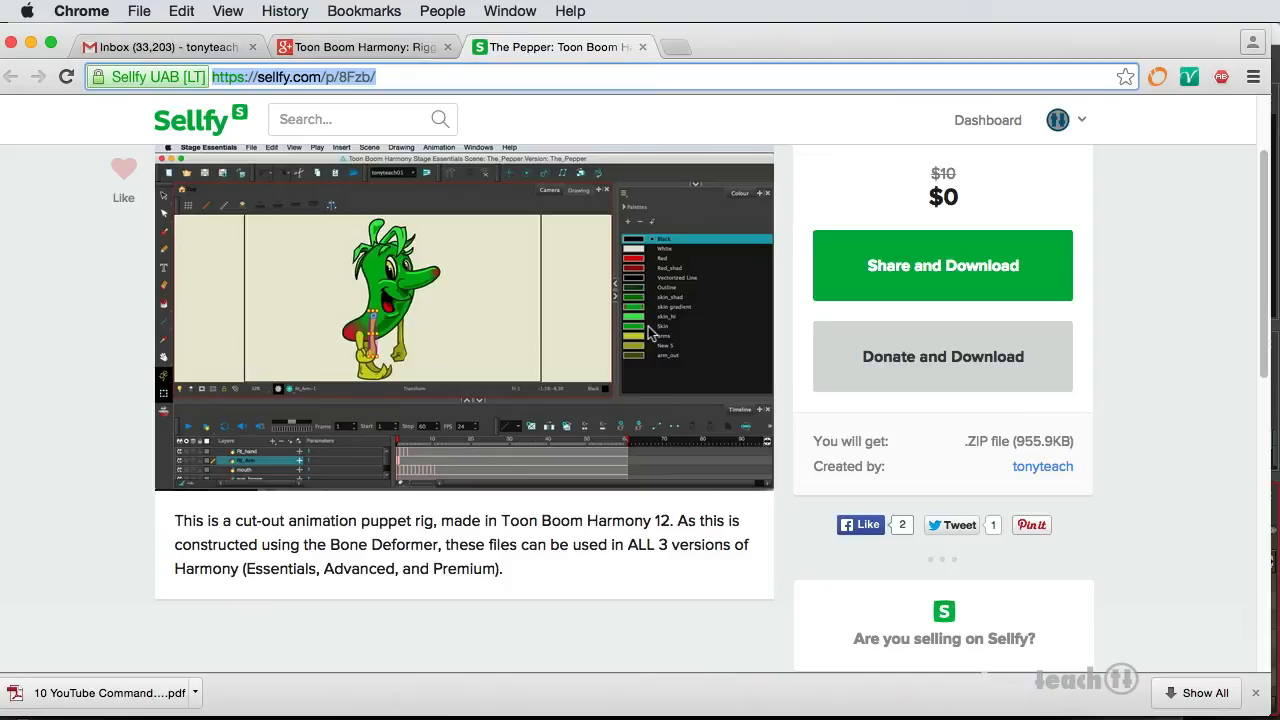
pyautogui.moveTo(700, 332)
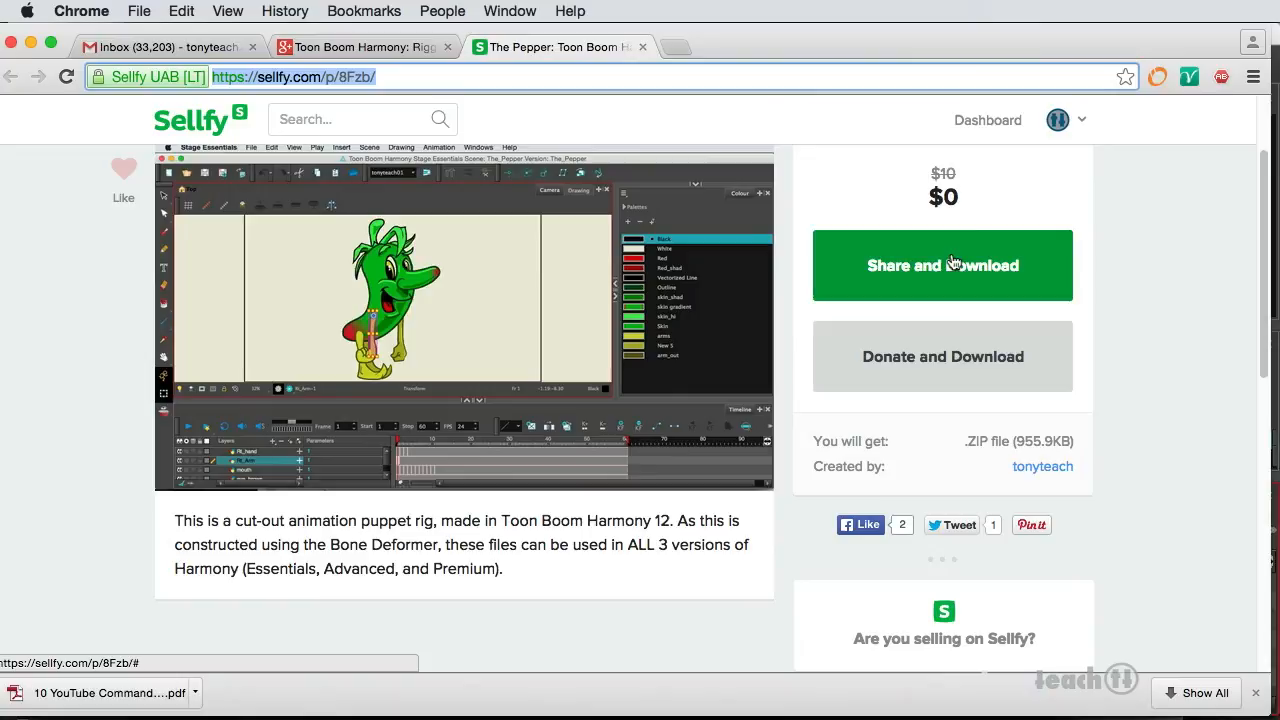
pyautogui.moveTo(896, 352)
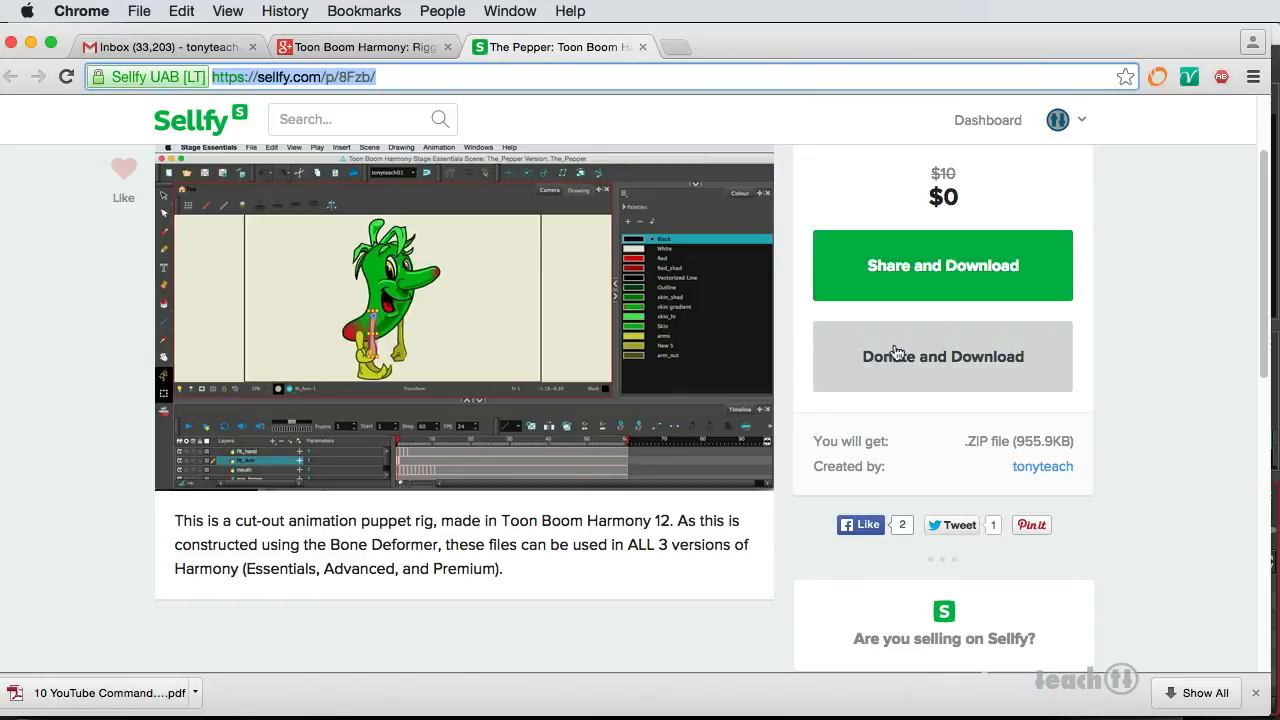
pyautogui.moveTo(964, 170)
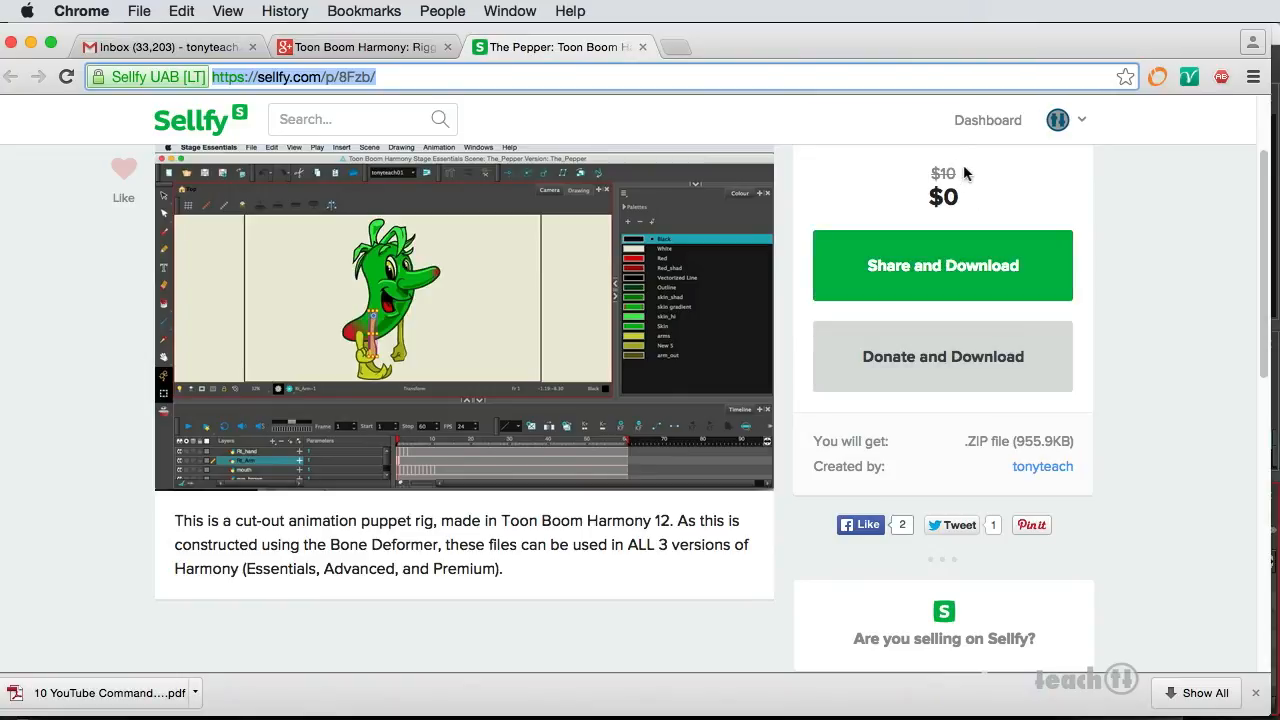